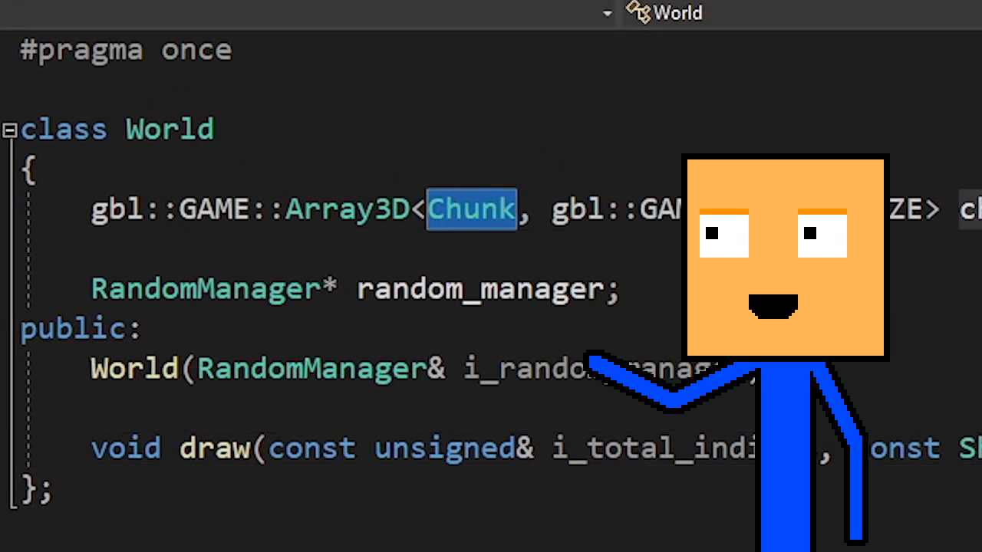
# Review the World.cpp chunk-generation loop while adding the random column height
pyautogui.scroll(-3)
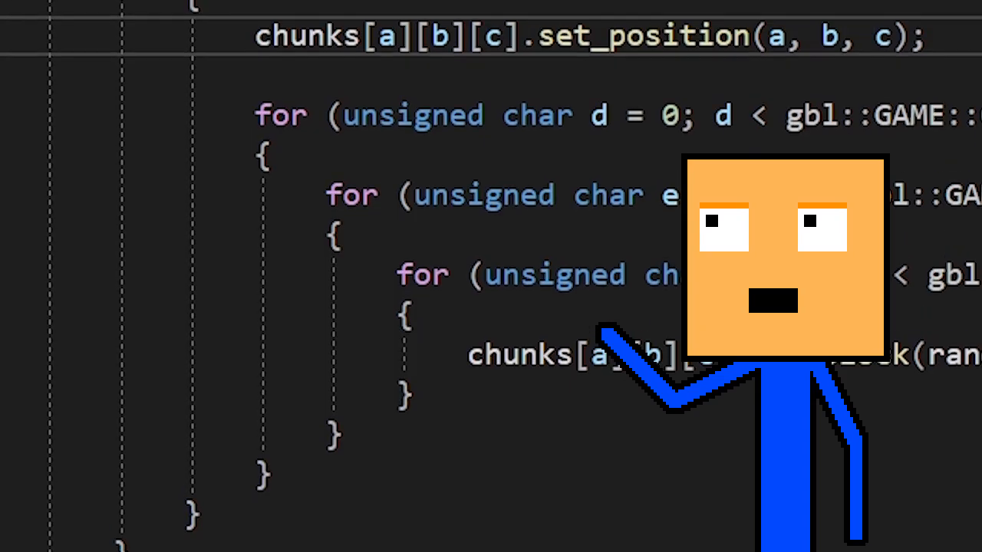
pyautogui.scroll(3)
pyautogui.write('for (unsigned char f = 0; f < hei')
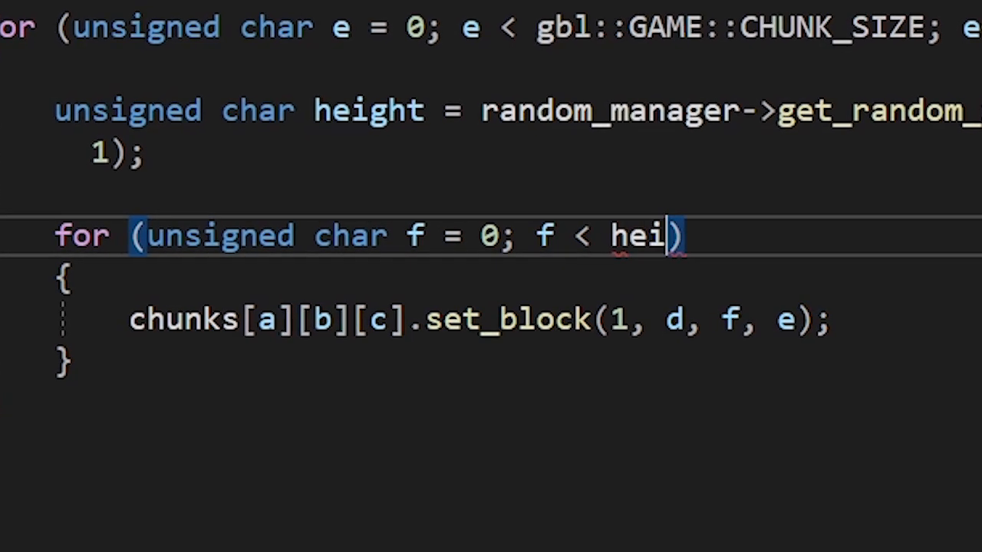
# Finish the column loop condition with 'height; f++'
pyautogui.write('ght; f++')
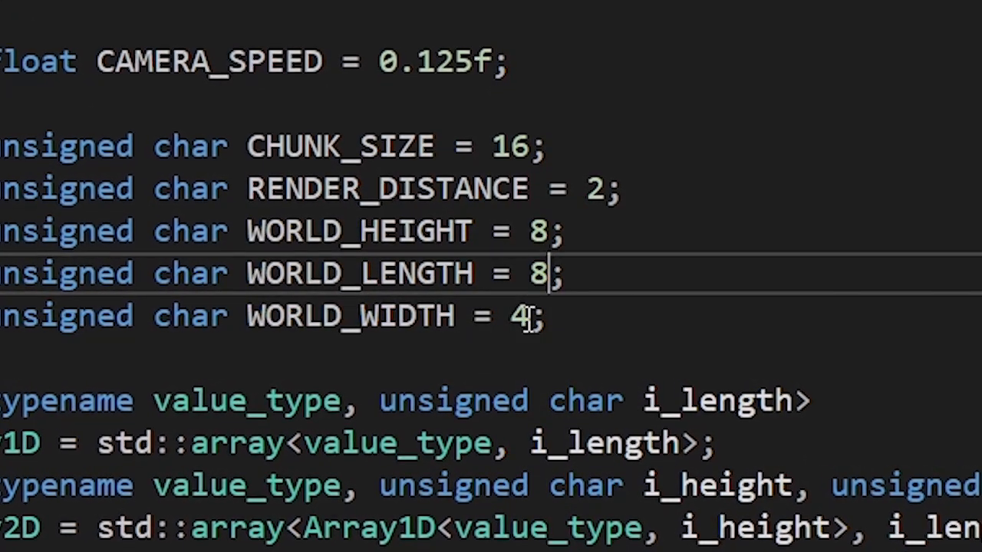
# Set WORLD_WIDTH to 8 and start a main.cpp console prompt 'please, give me a'
pyautogui.write('8')
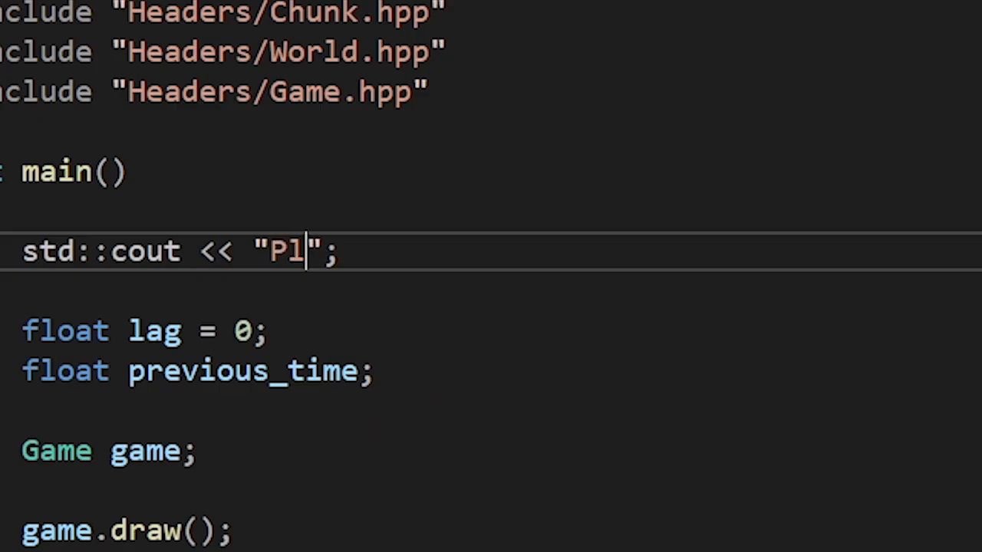
pyautogui.write('ease, give me a')
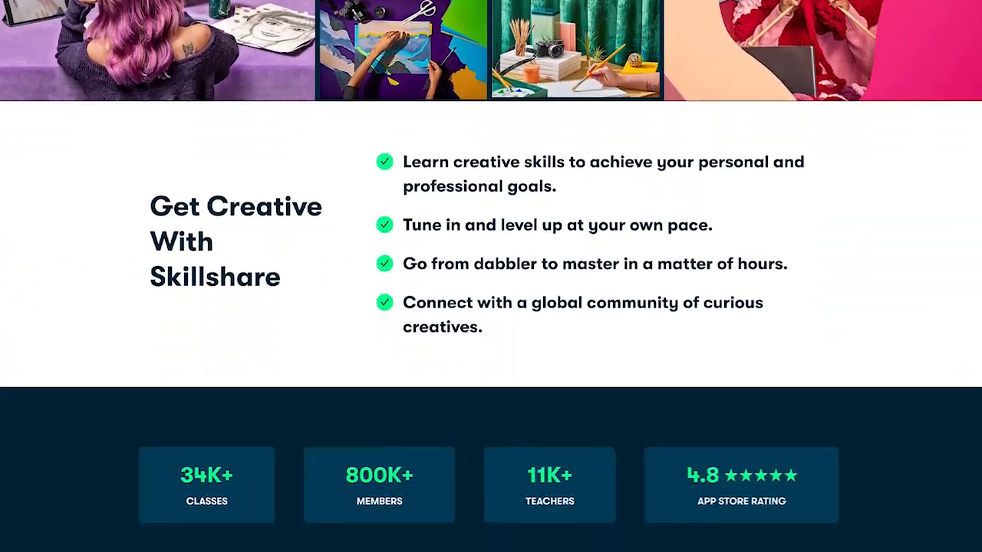
# Scroll the Skillshare catalogue, then return to the Skillshare home page via the logo
pyautogui.scroll(-3)
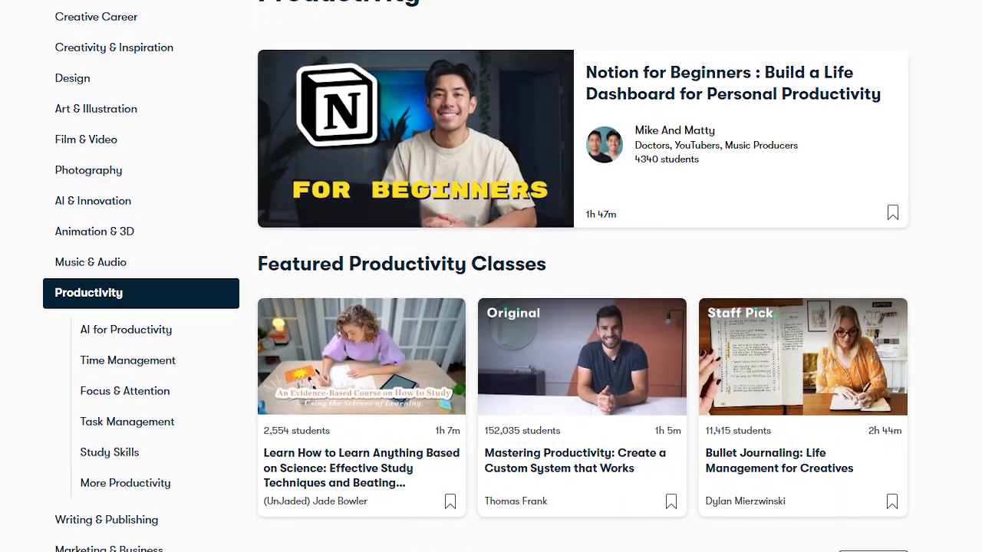
pyautogui.click(91, 411)
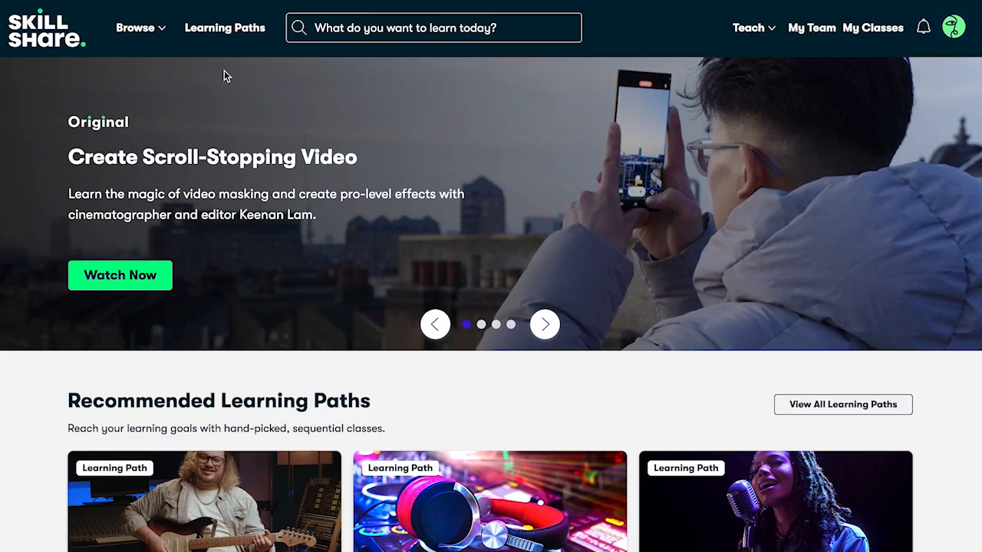
pyautogui.click(223, 27)
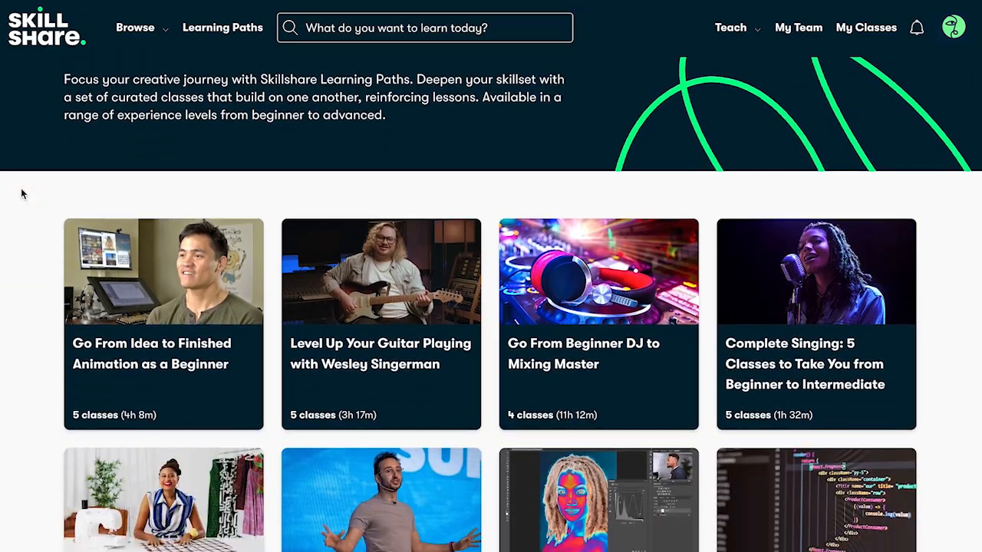
pyautogui.scroll(-3)
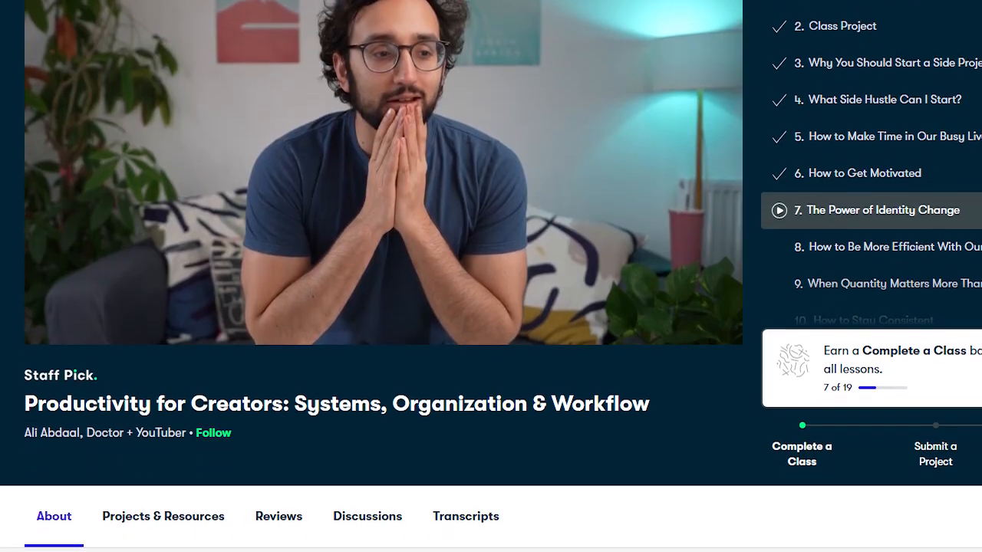
pyautogui.scroll(-3)
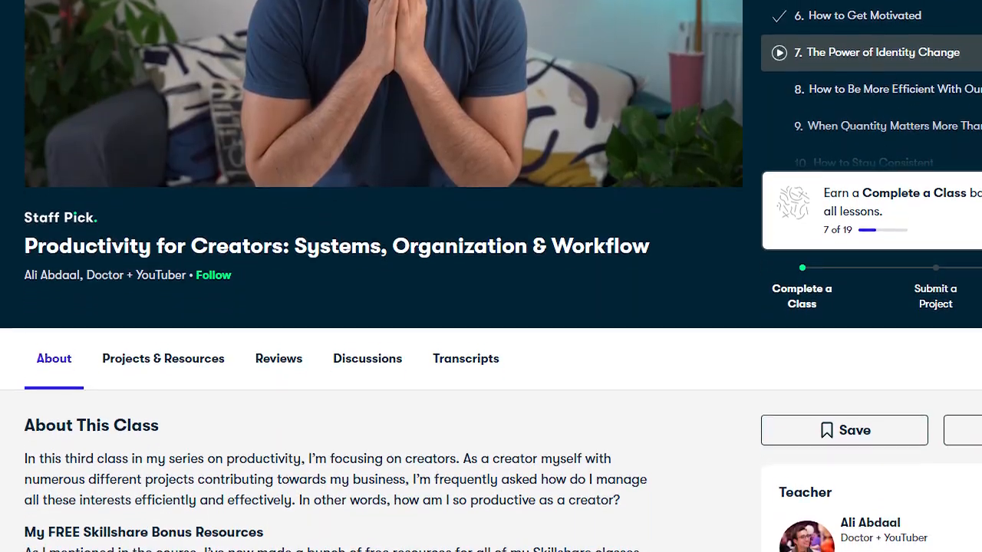
pyautogui.scroll(-3)
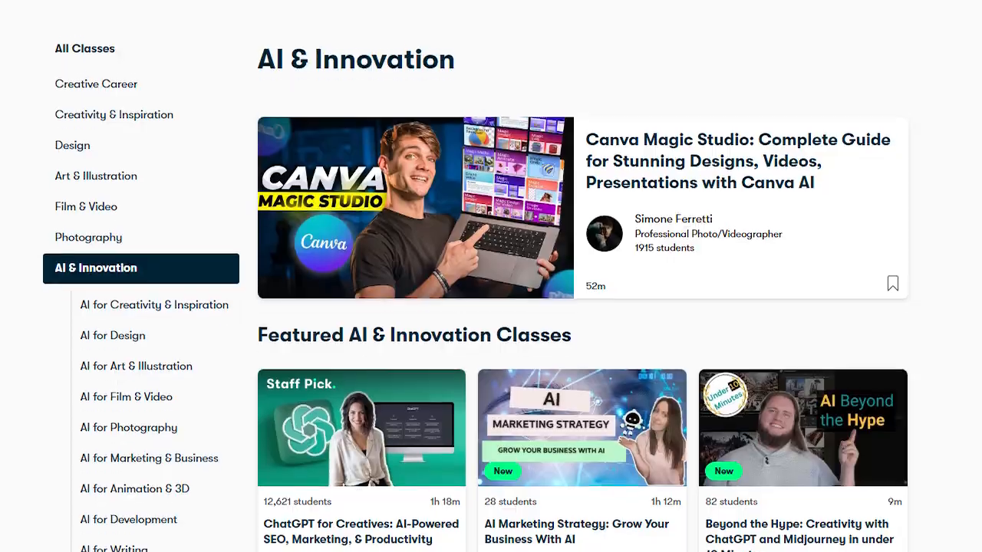
pyautogui.scroll(-3)
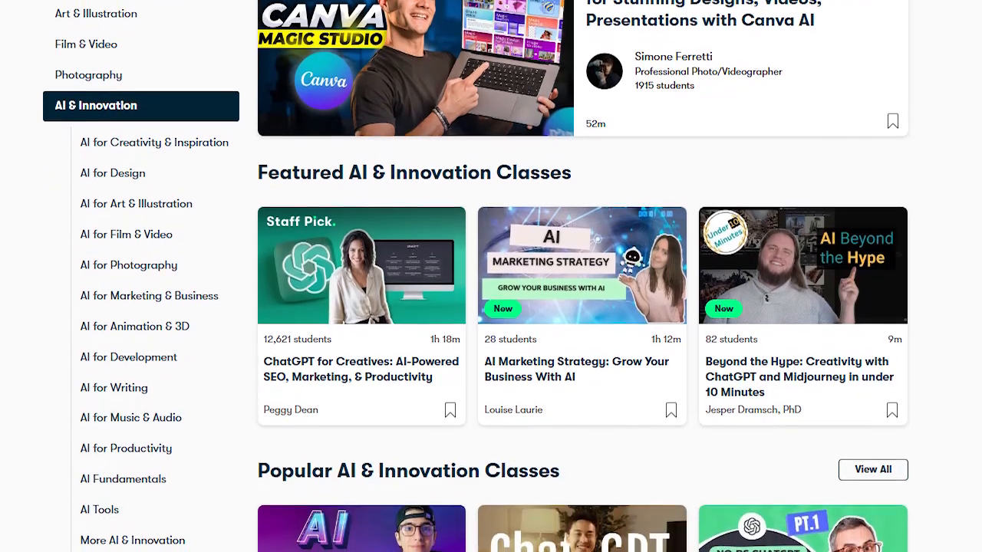
pyautogui.scroll(-3)
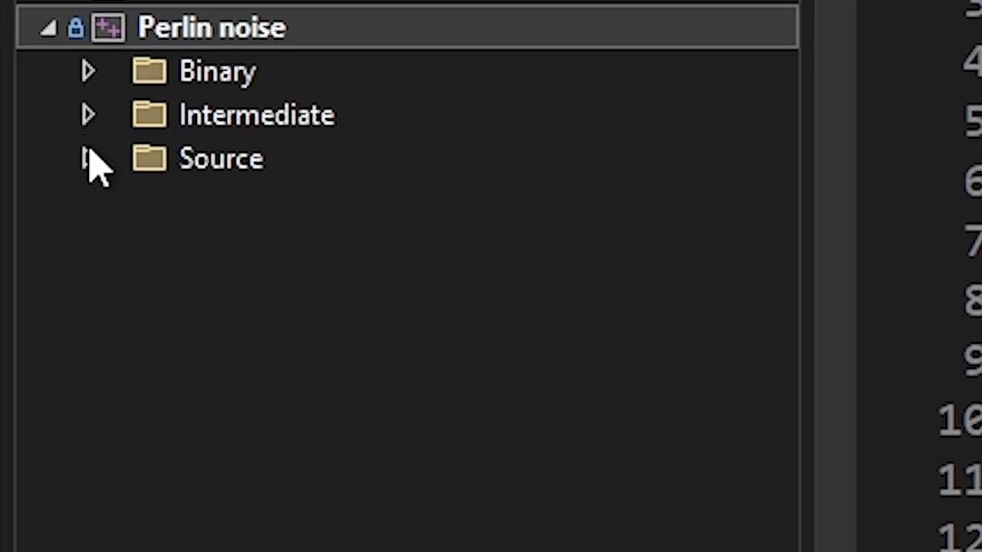
# Expand the Perlin project's Source folder and scroll through the Game code
pyautogui.click(87, 158)
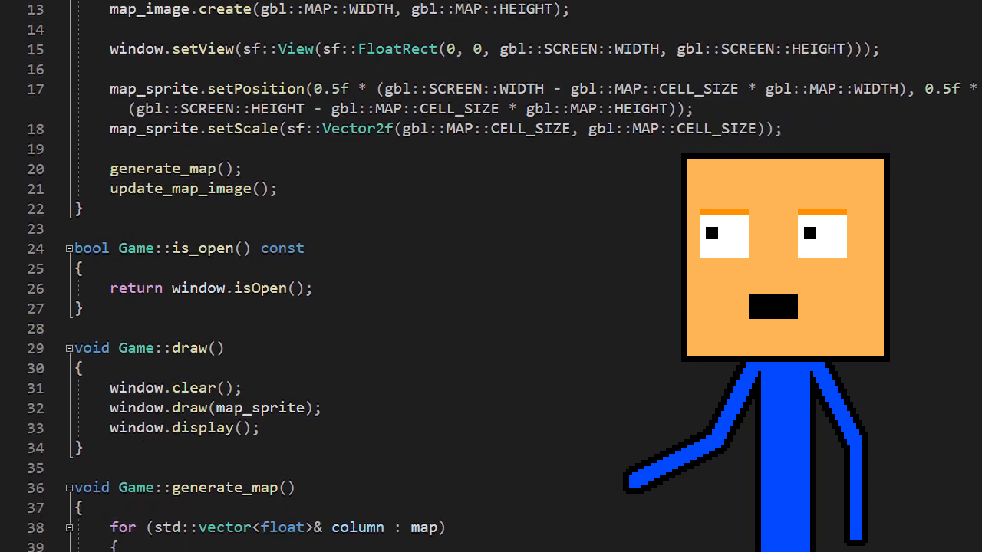
pyautogui.scroll(-3)
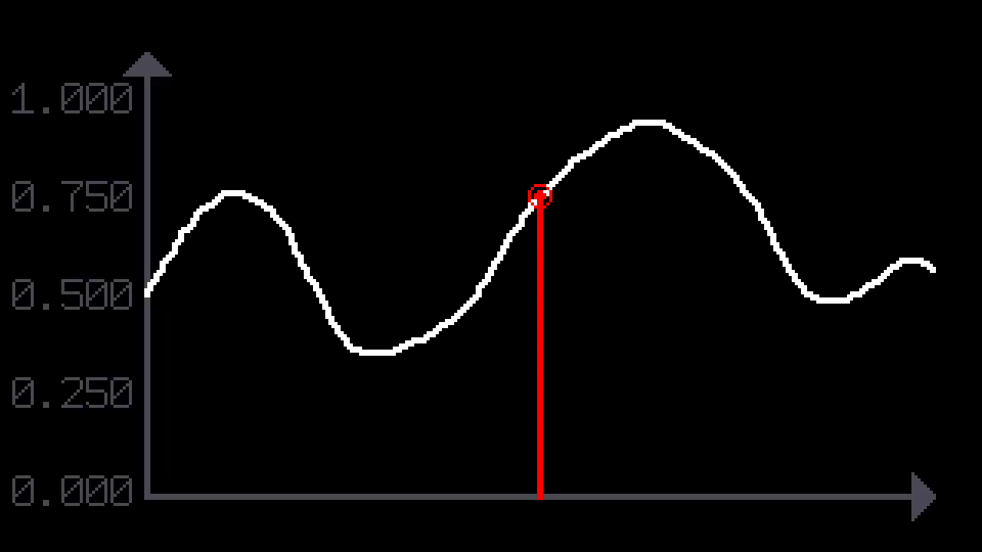
pyautogui.moveTo(540, 197)
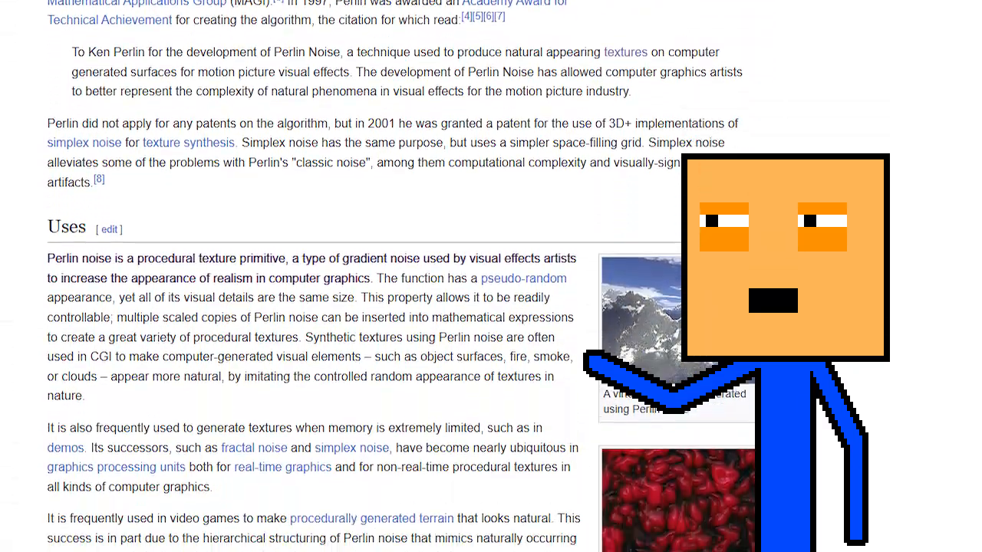
# Scroll the Perlin noise article down to the Uses and Algorithm sections
pyautogui.scroll(-3)
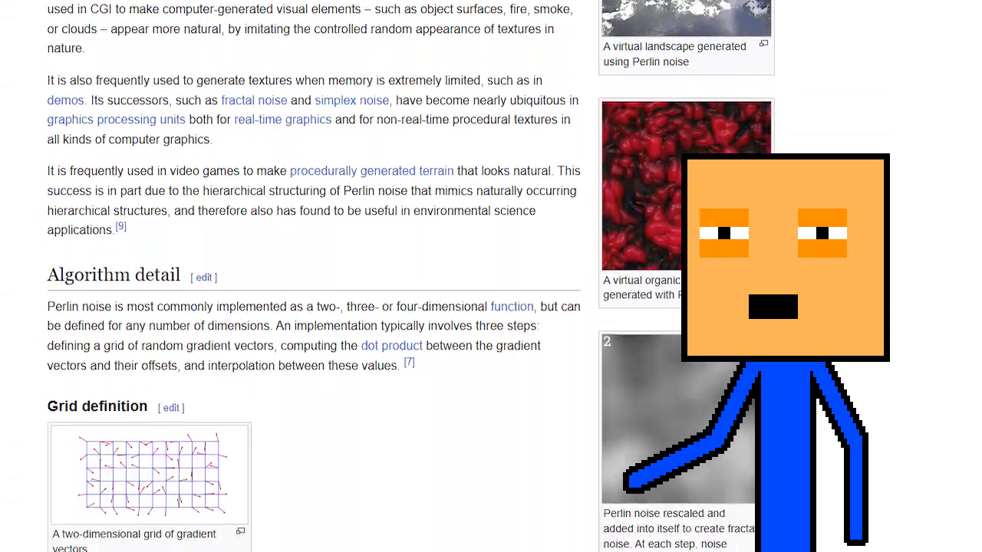
pyautogui.scroll(-3)
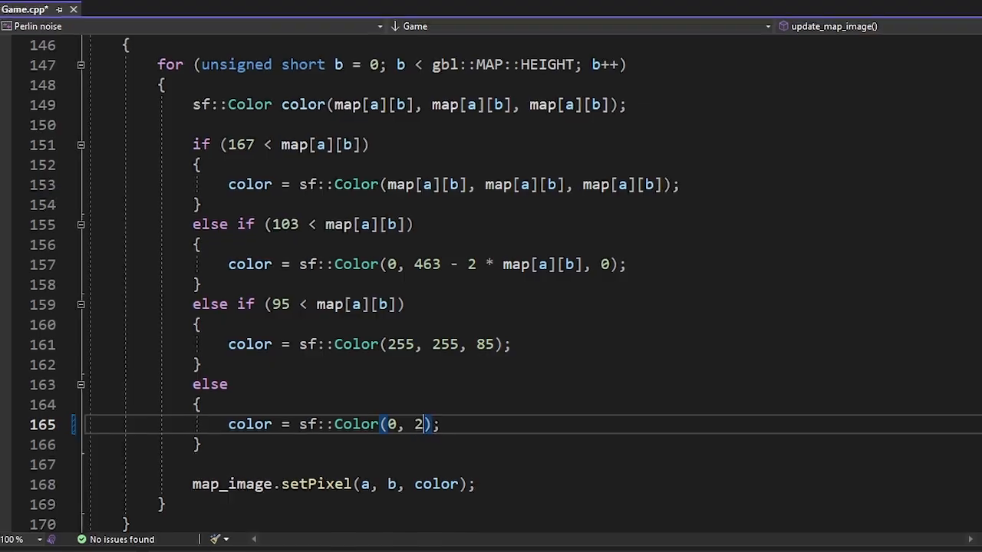
# Scale the water colour by '* map[a][b]' in update_map_image
pyautogui.write('* map[a][b]')
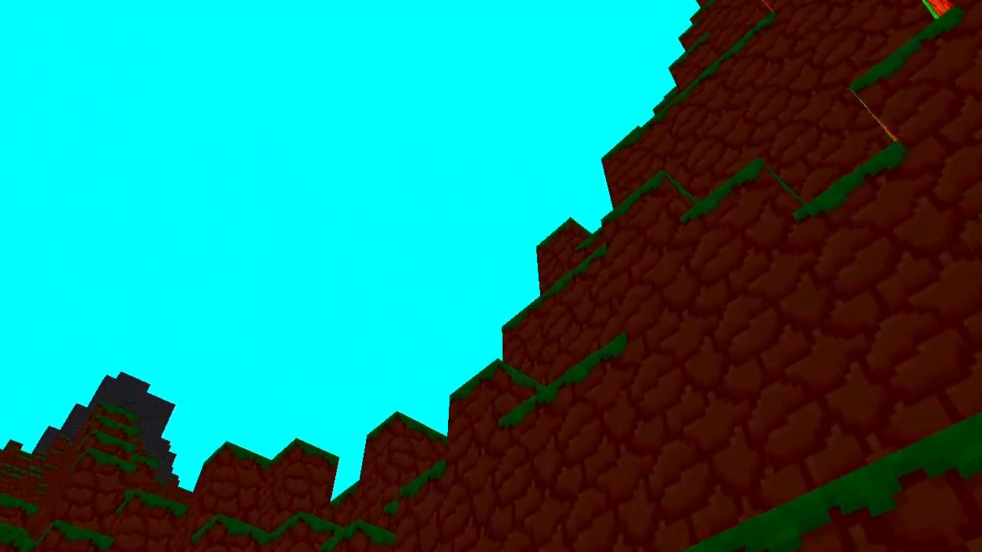
pyautogui.moveTo(491, 276)
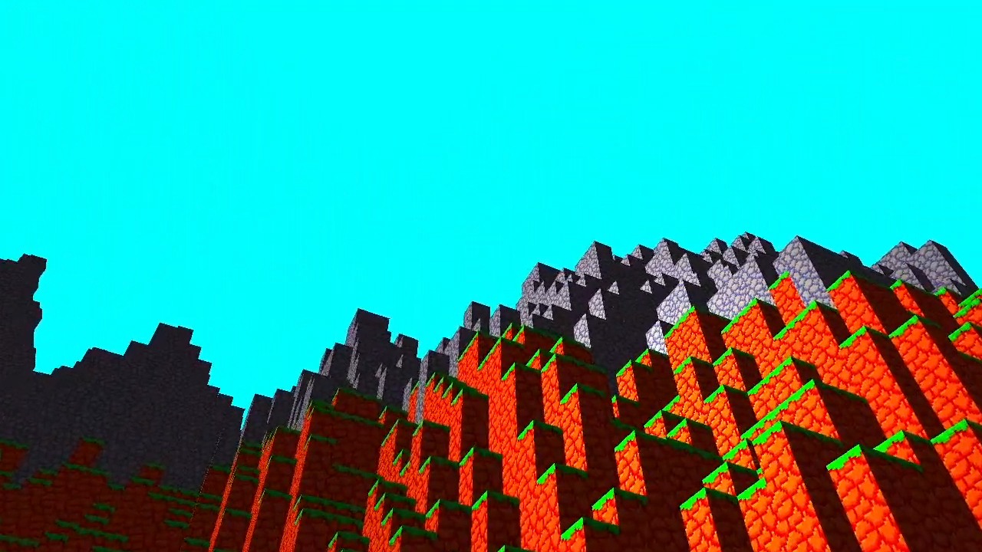
pyautogui.moveTo(490, 276)
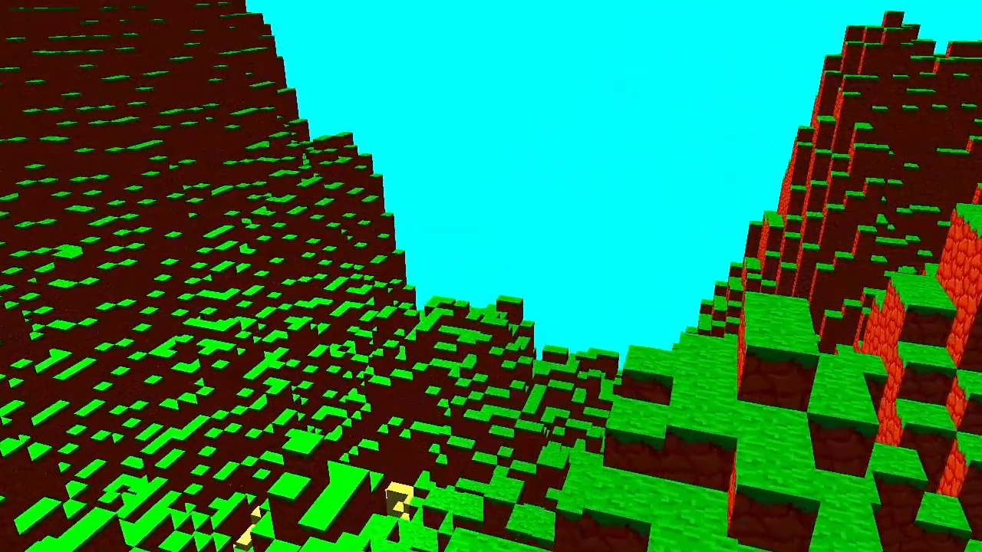
pyautogui.moveTo(491, 276)
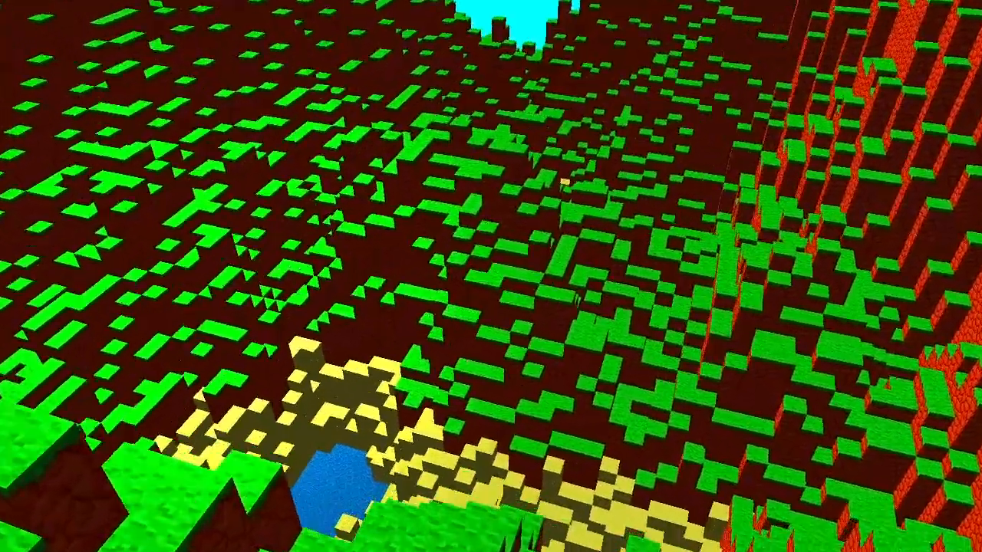